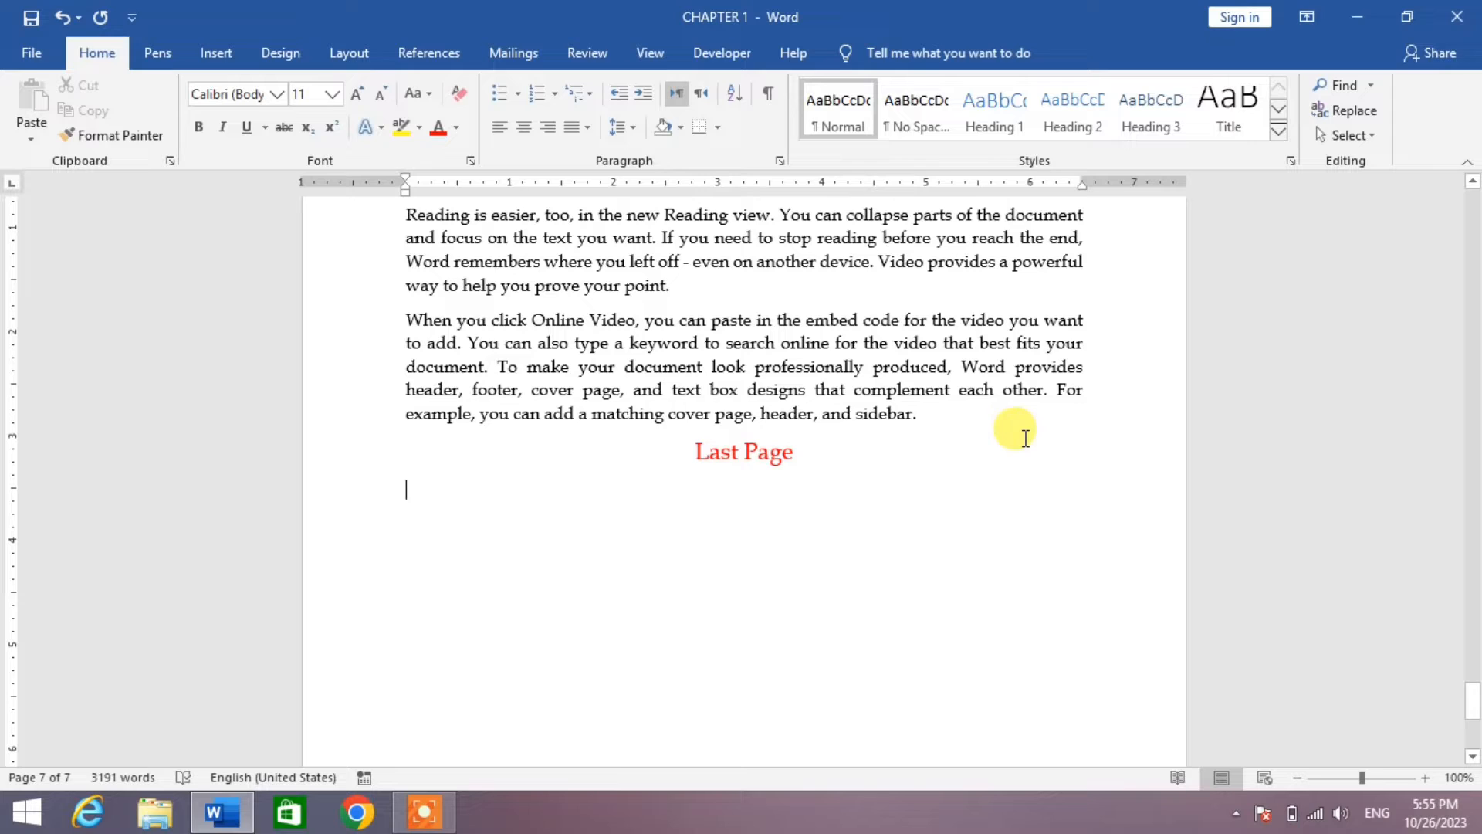
mouse_move(849, 495)
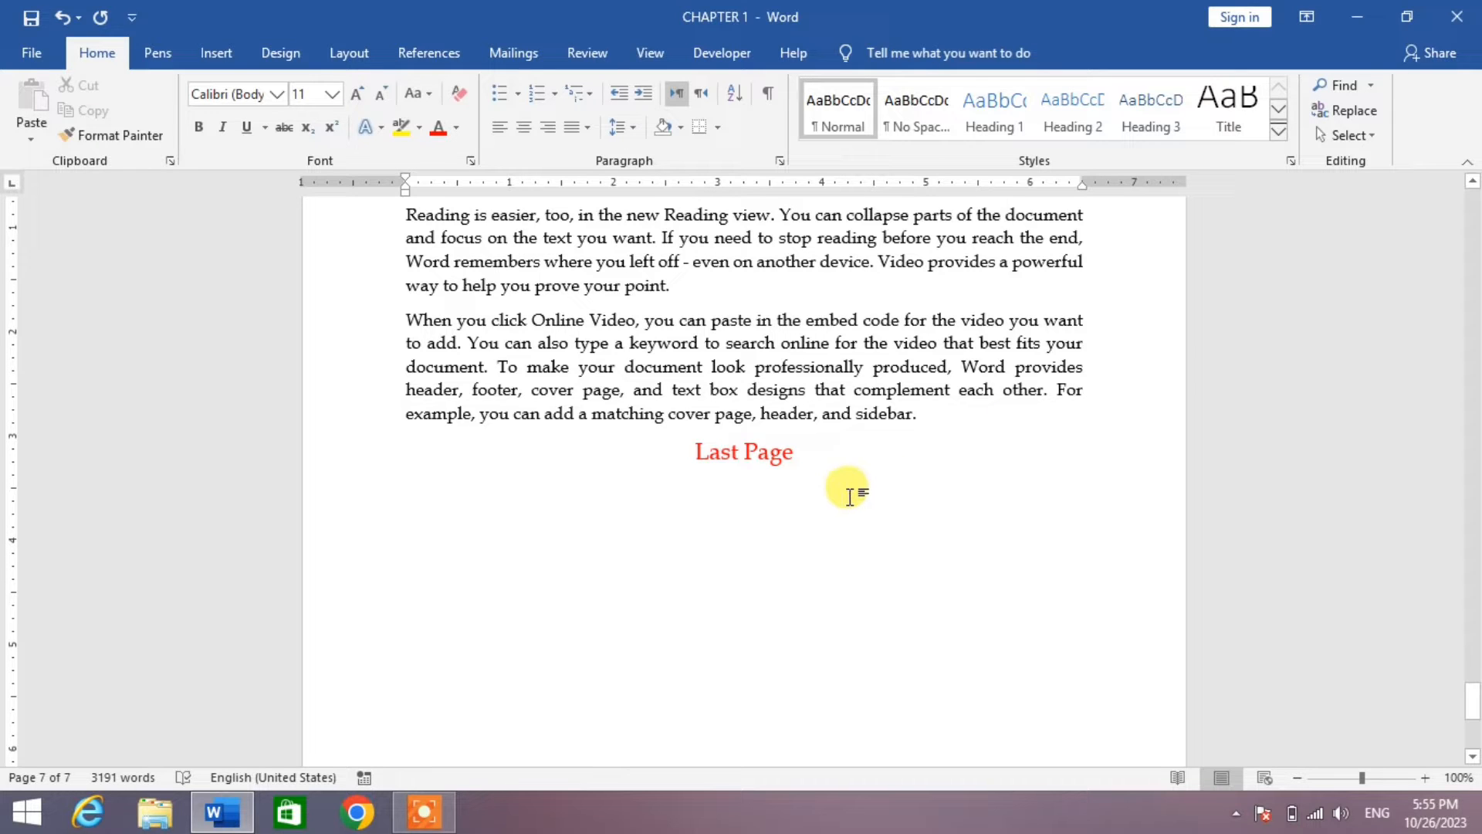
Place the insertion point on the red 'Last Page' heading at the document's end.
left_click(795, 451)
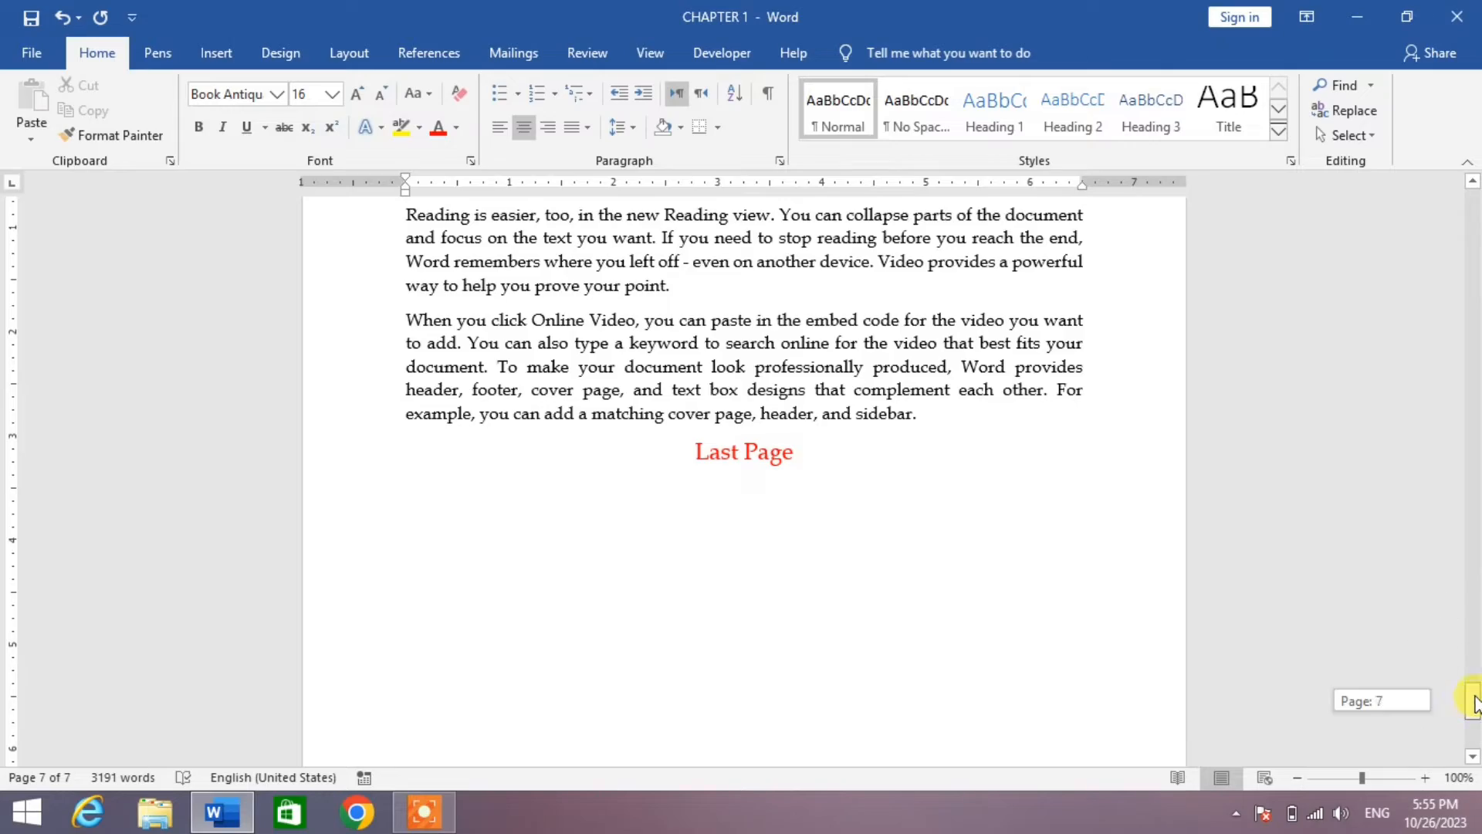
scroll("down", 3)
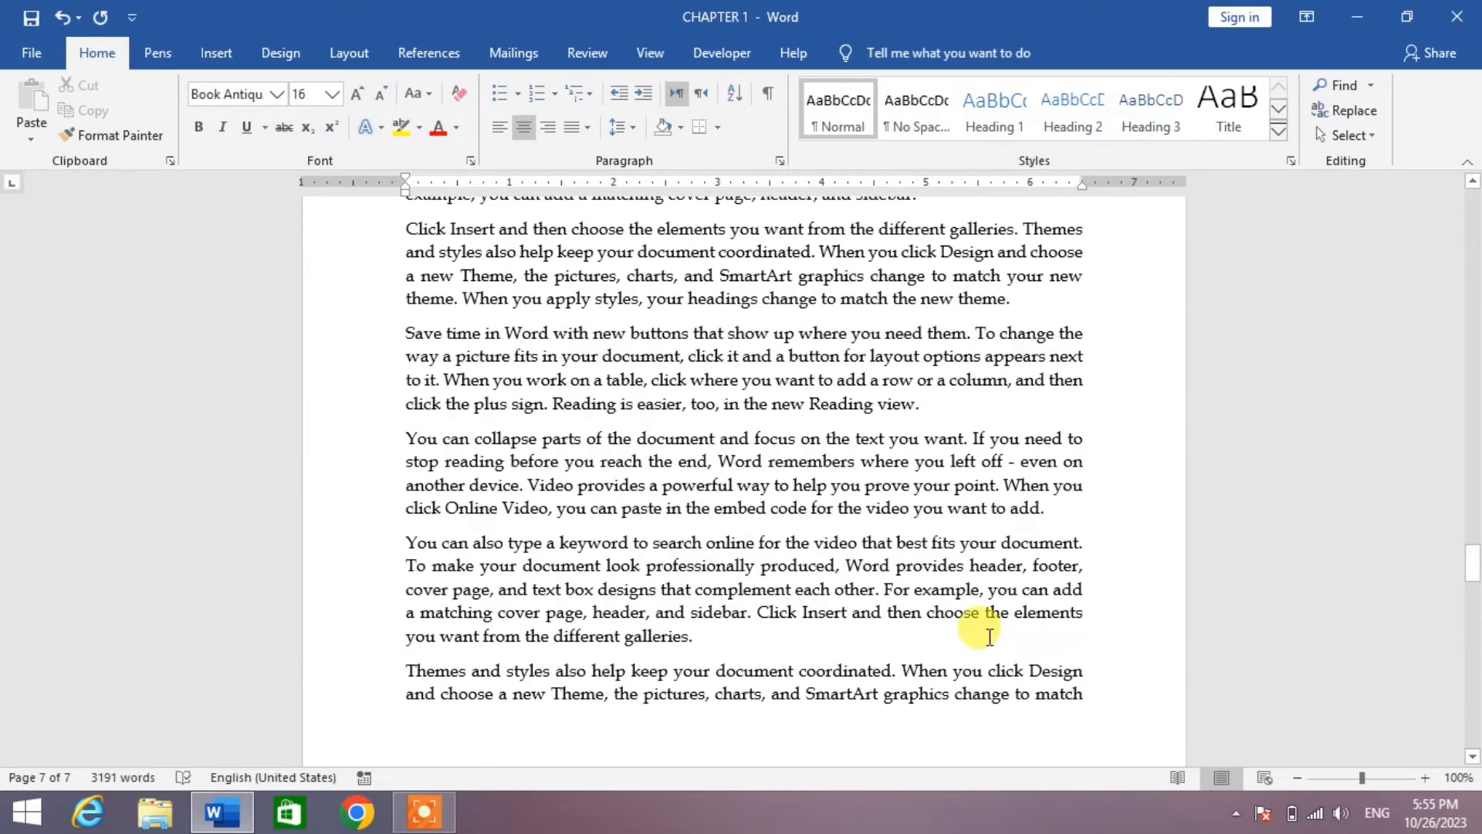
scroll("down", 3)
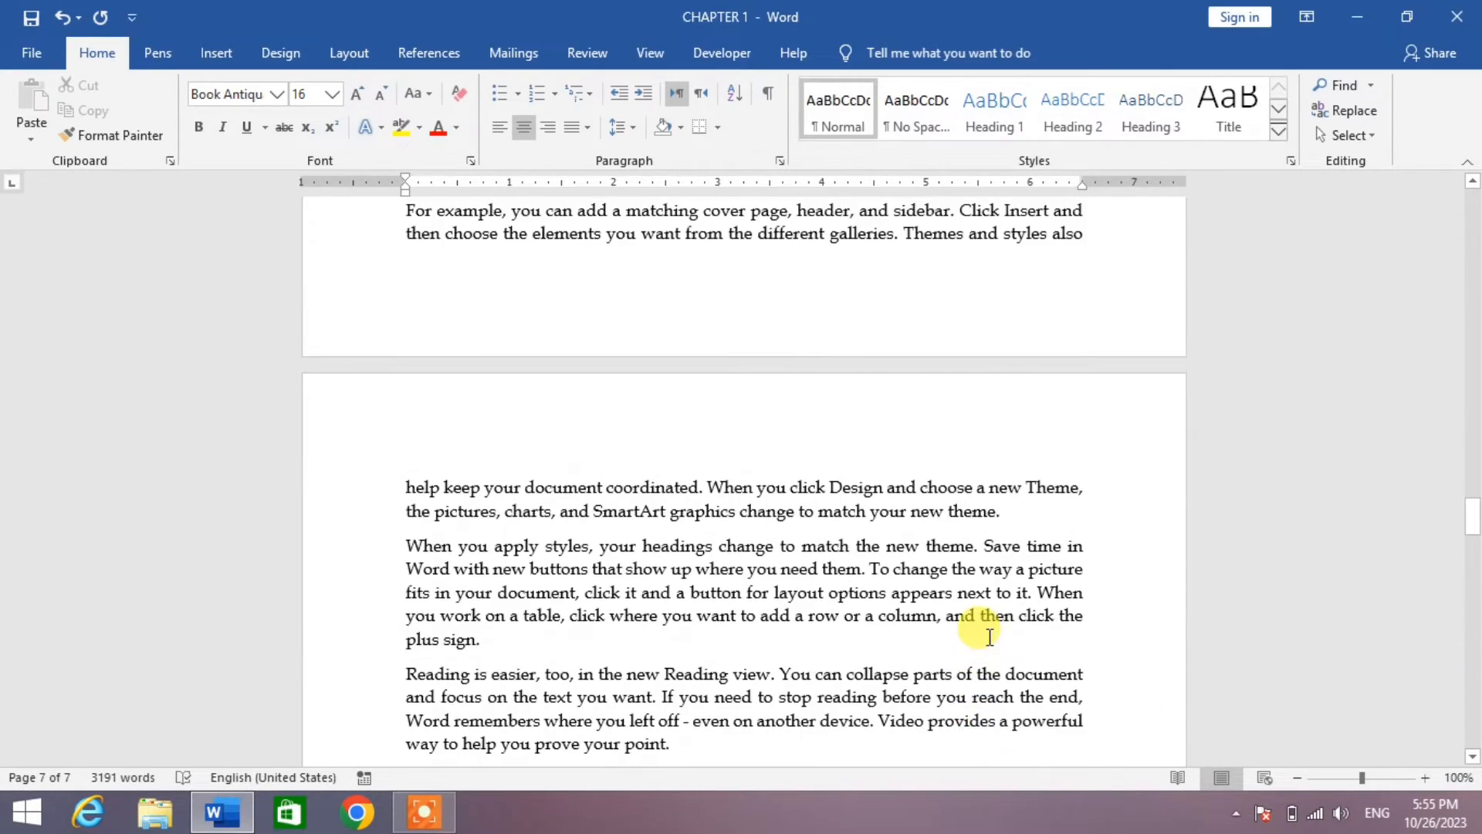
scroll("down", 3)
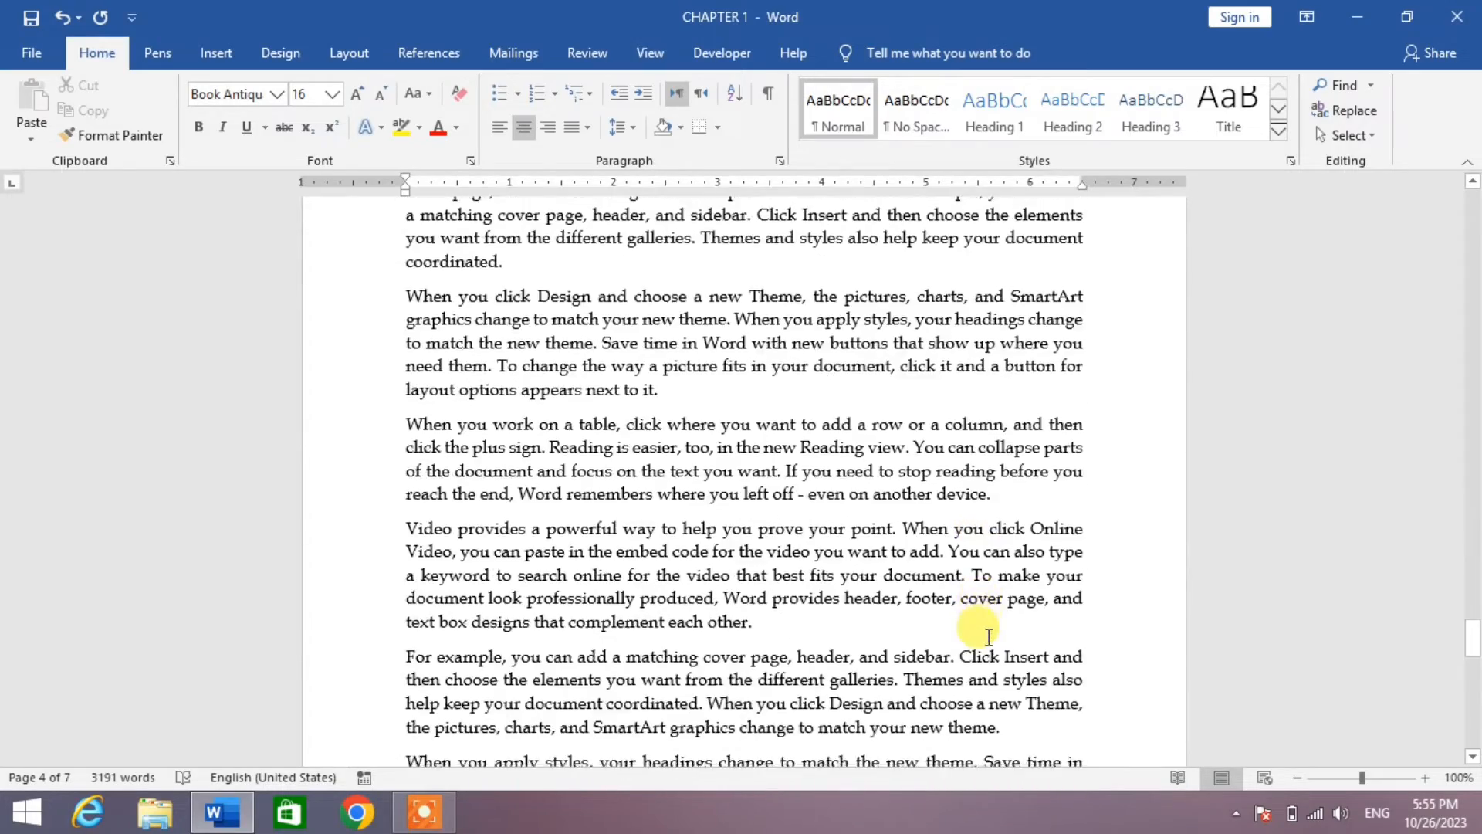
scroll("down", 3)
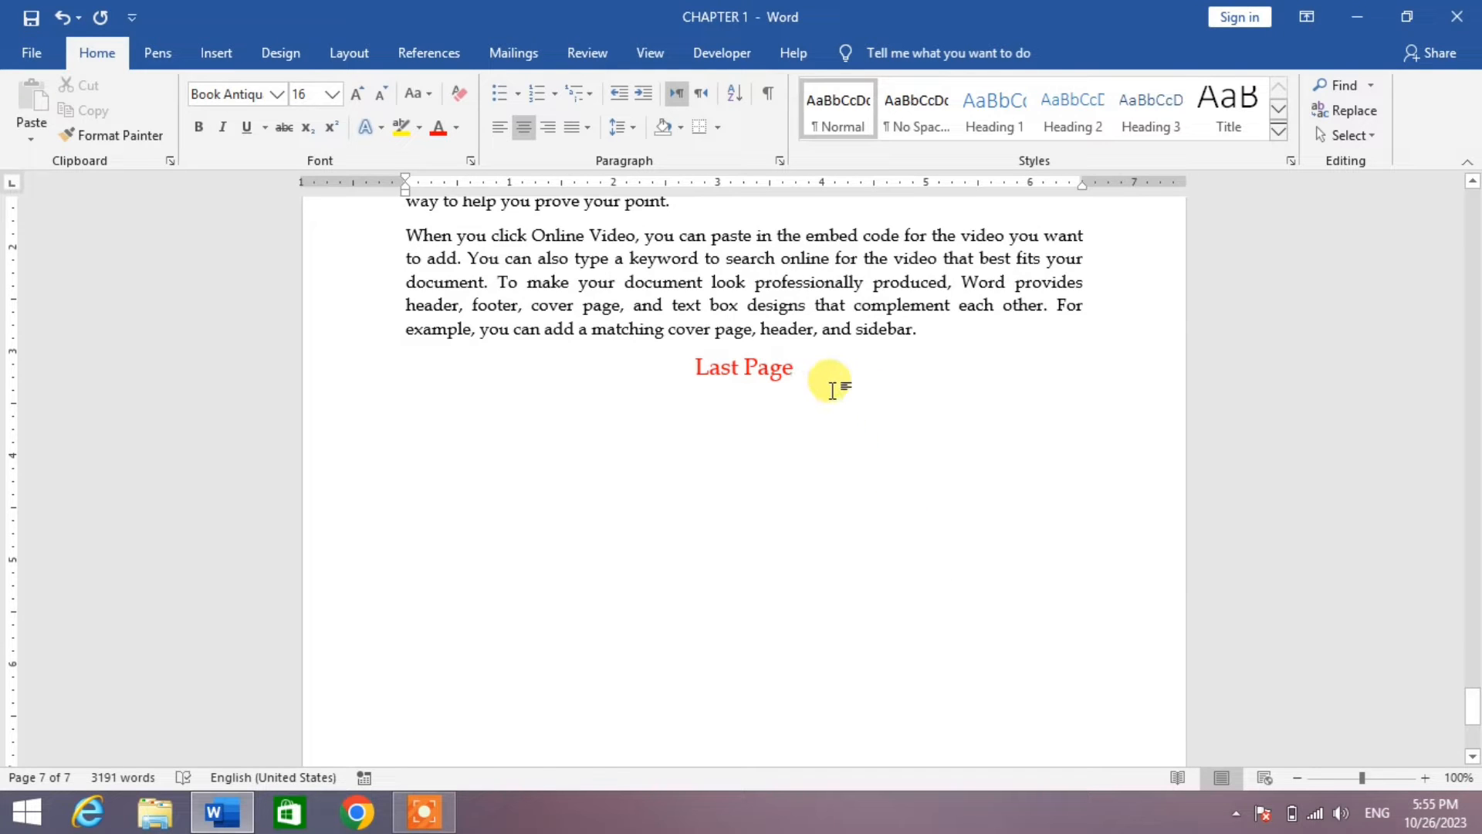
From the end of 'Last Page', jump to the very start of the document with Ctrl+Home.
left_click(795, 368)
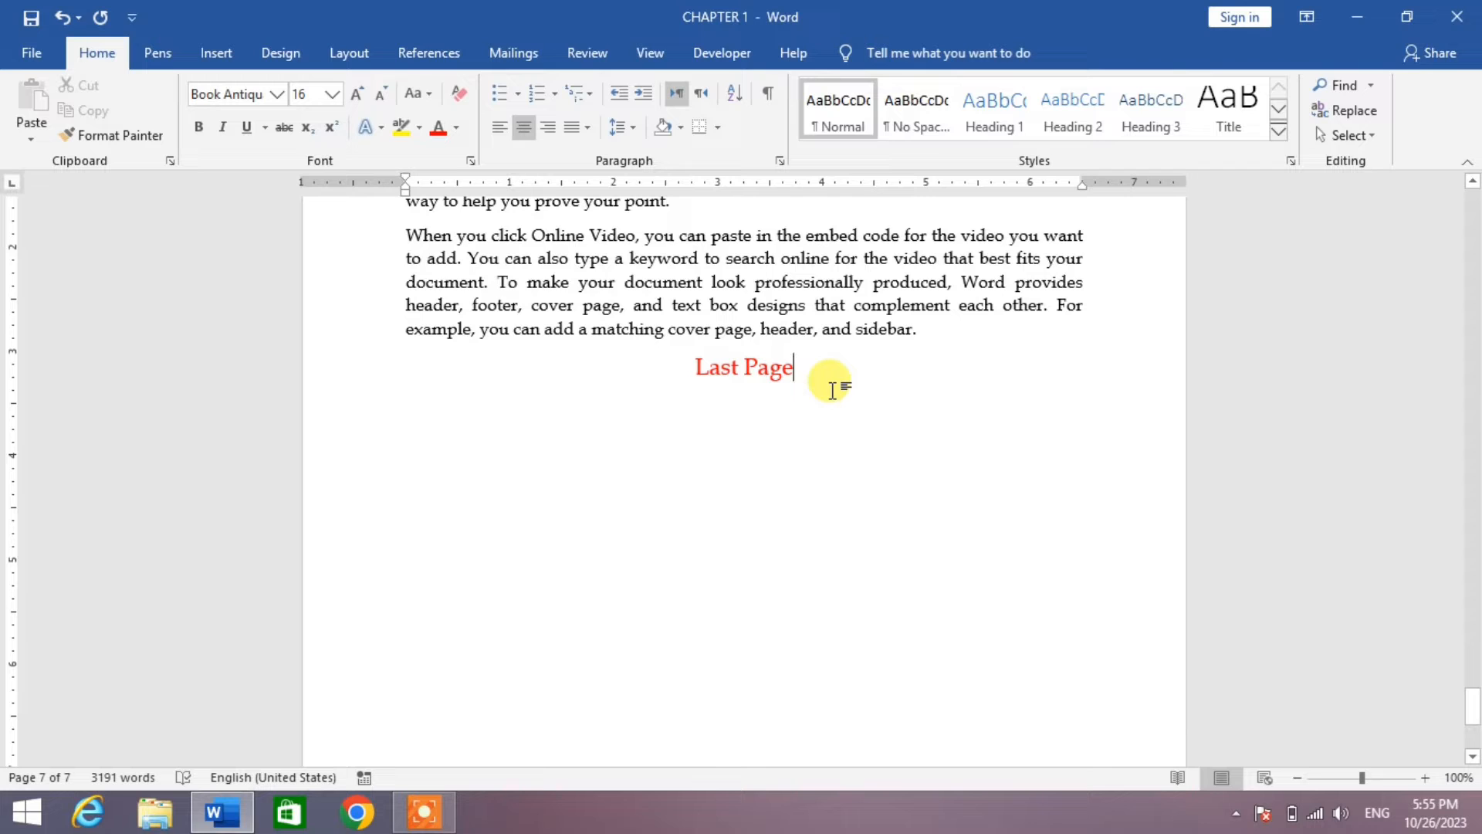
key("Ctrl+Home")
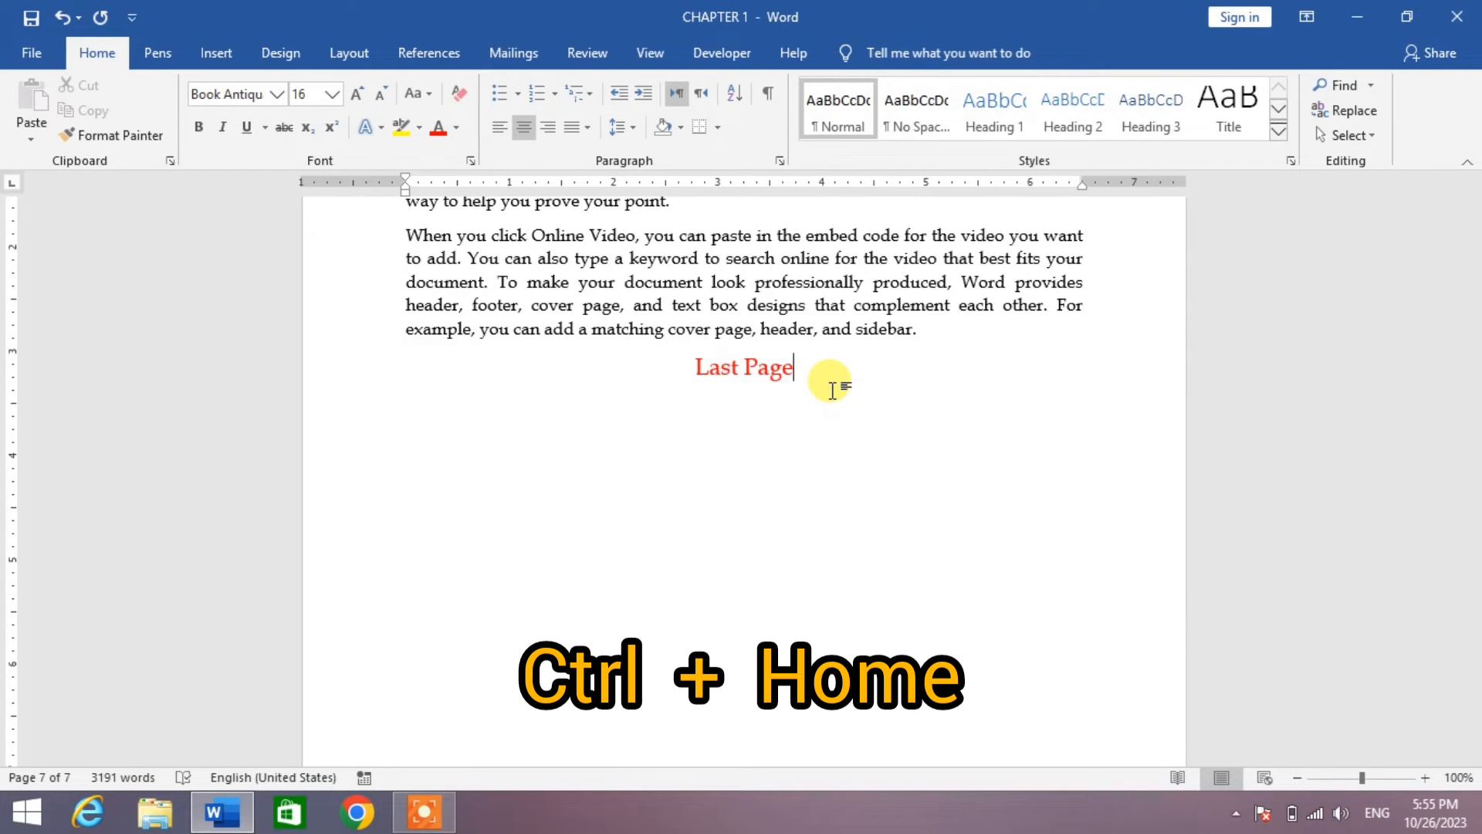
key("Ctrl+Home")
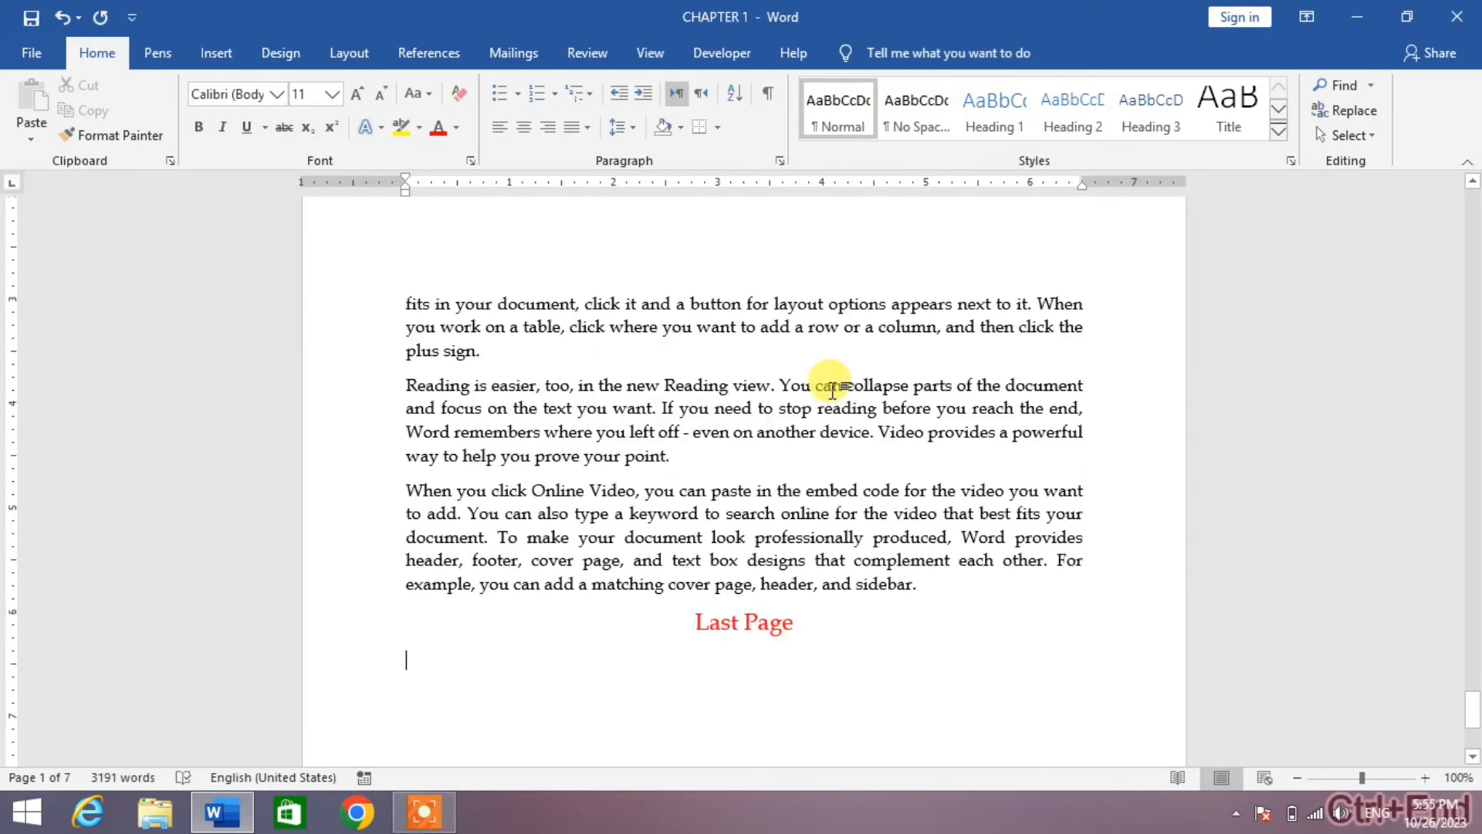
Place the insertion point before the red '1st page' heading on page 1.
scroll("down", 3)
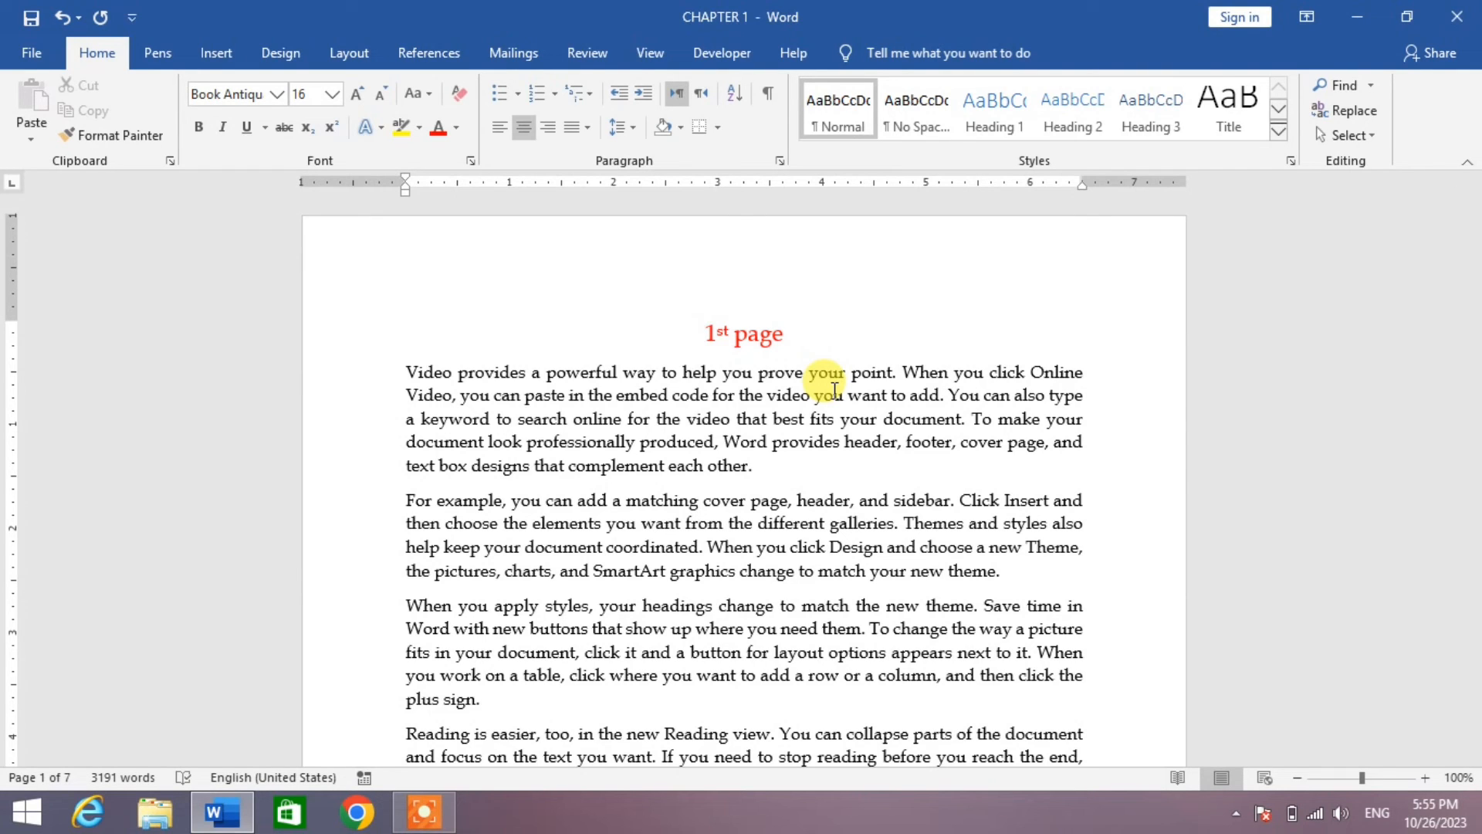
left_click(707, 333)
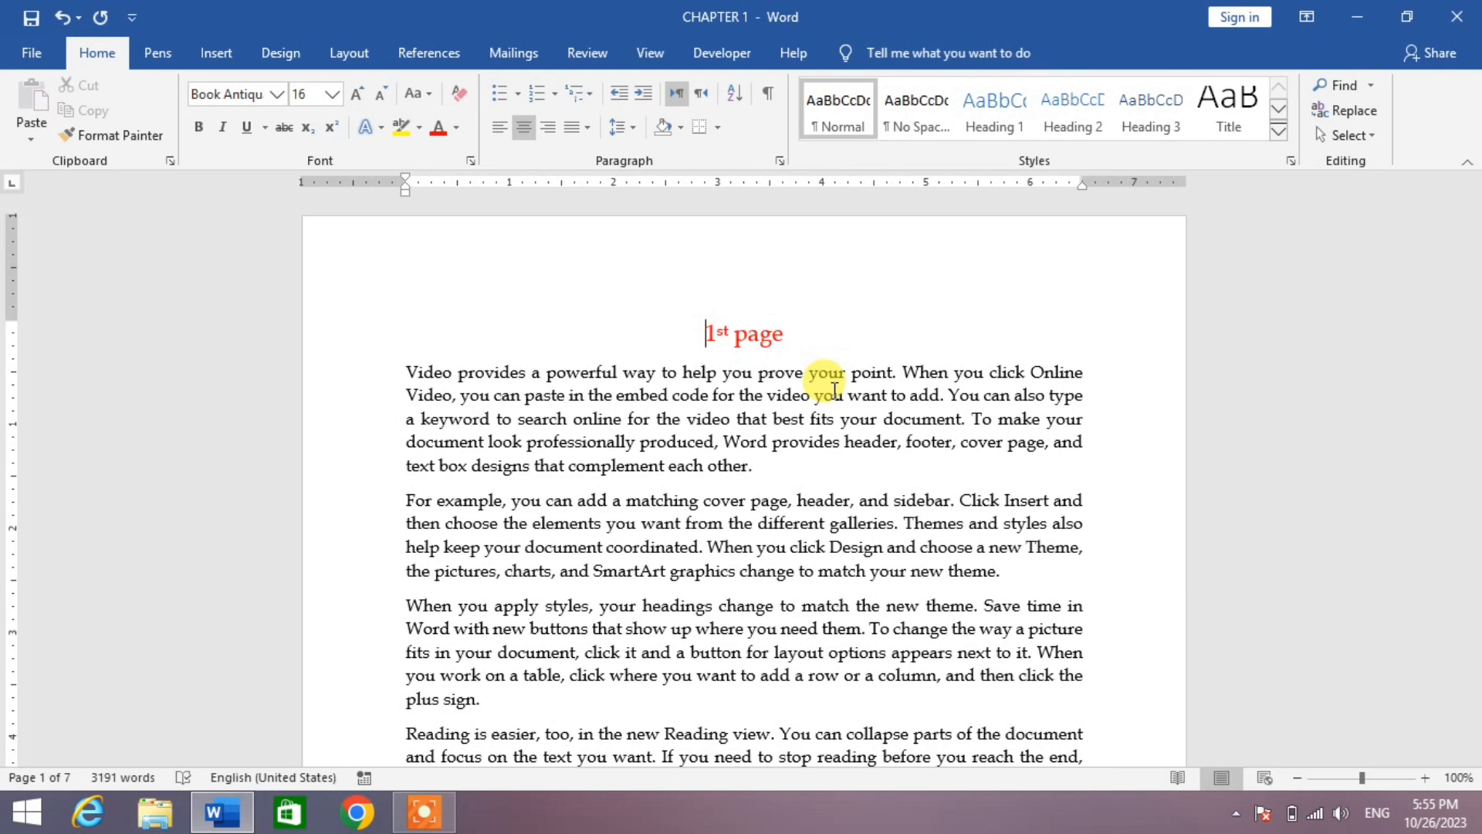